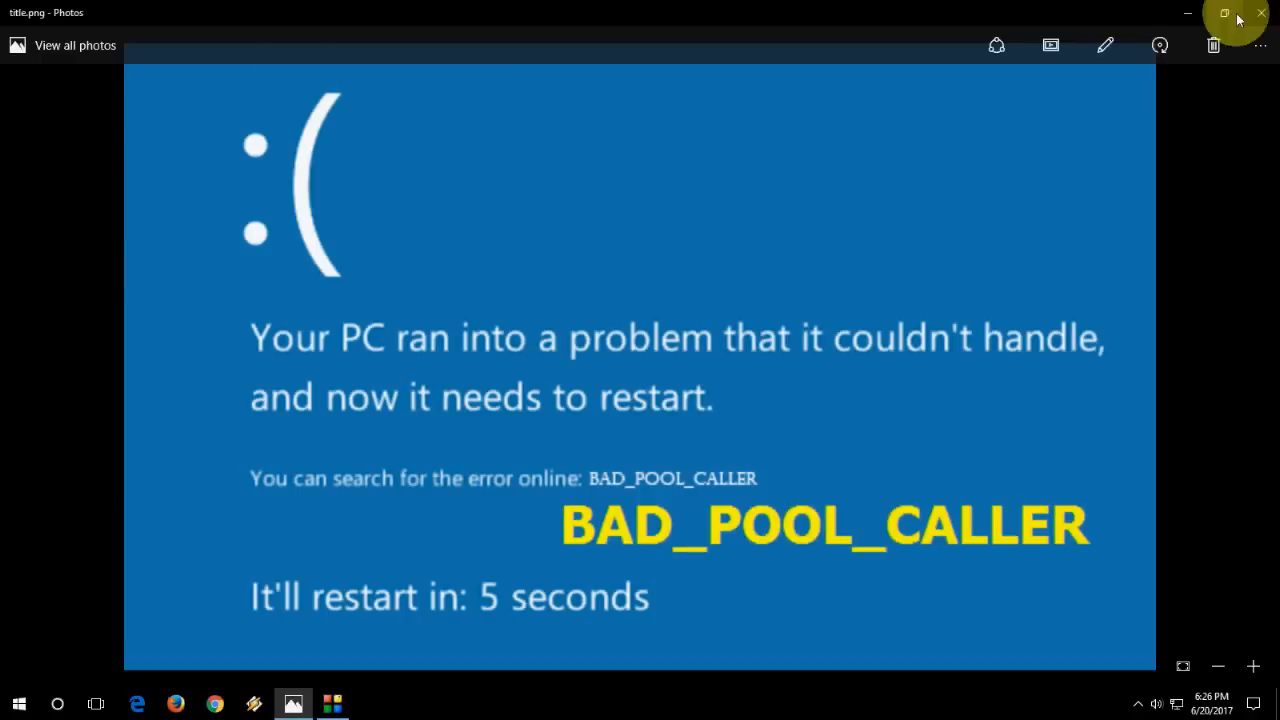
- Close the Photos window showing the BAD_POOL_CALLER error screenshot
{"action": "left_click", "coordinate": [1238, 20]}
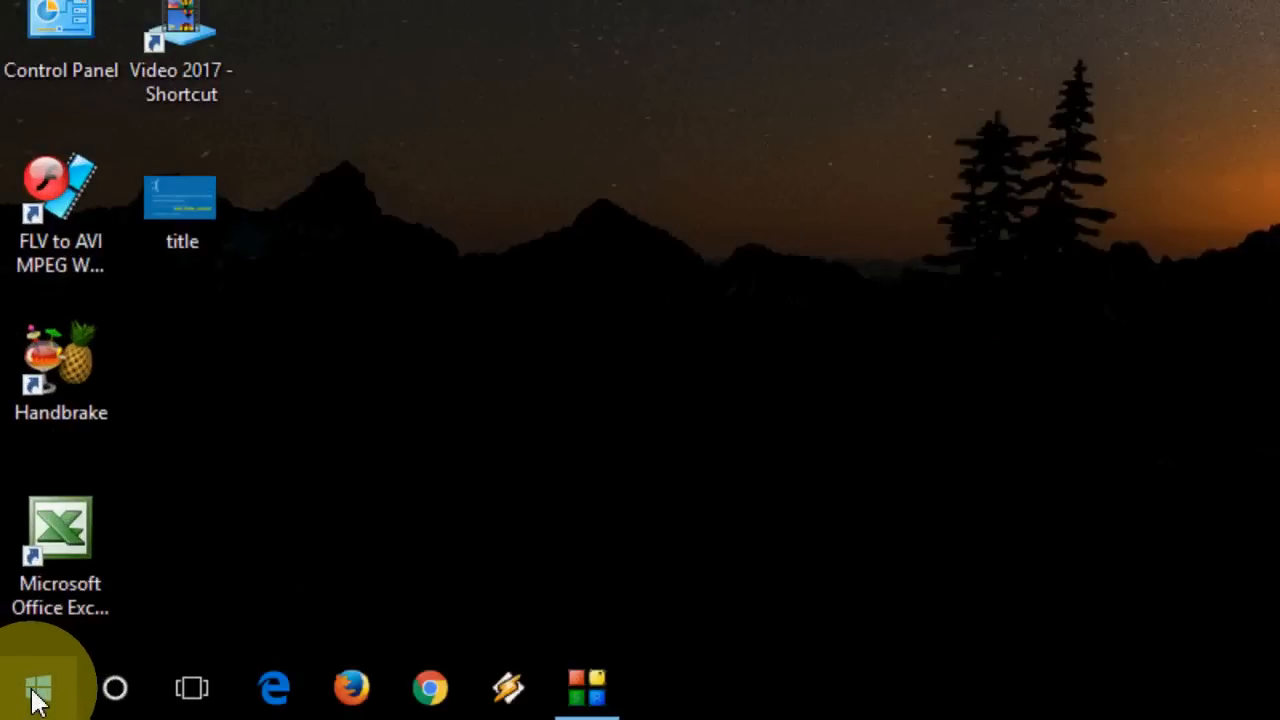
- Search Start for 'verifier.exe' to launch Driver Verifier Manager
{"action": "type", "text": "verifier.ex"}
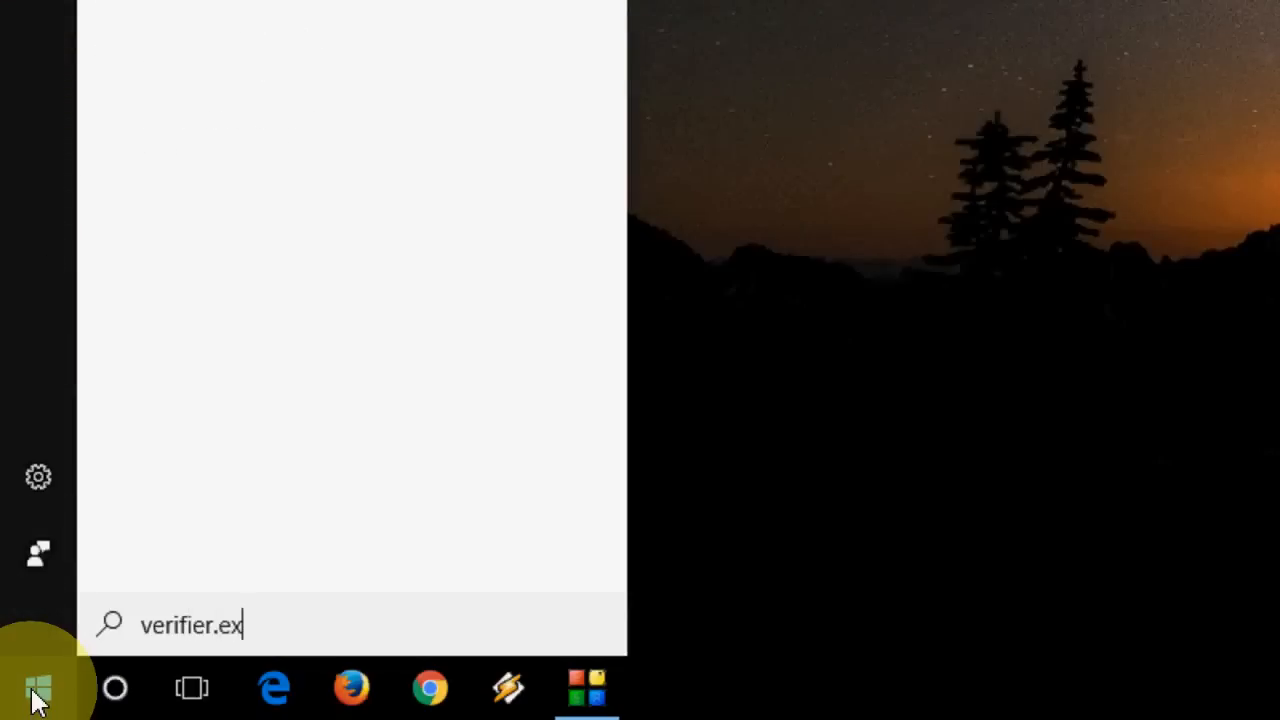
{"action": "type", "text": "e"}
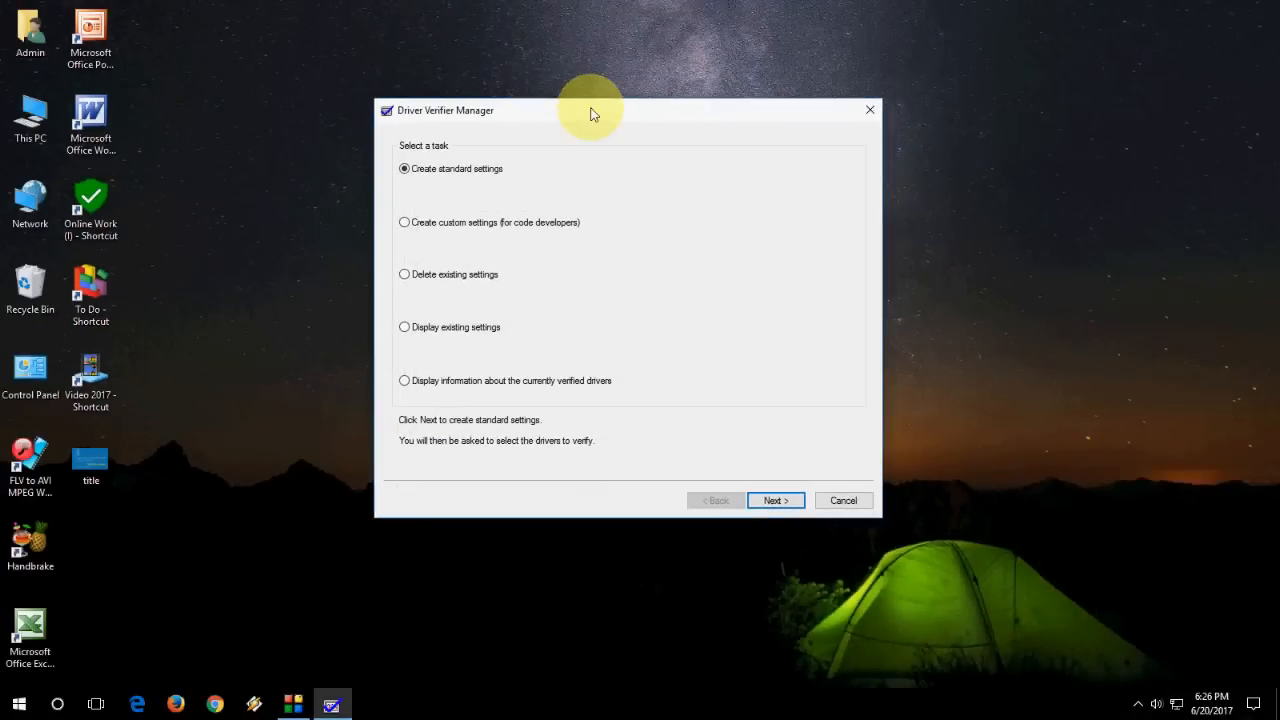
{"action": "mouse_move", "coordinate": [510, 206]}
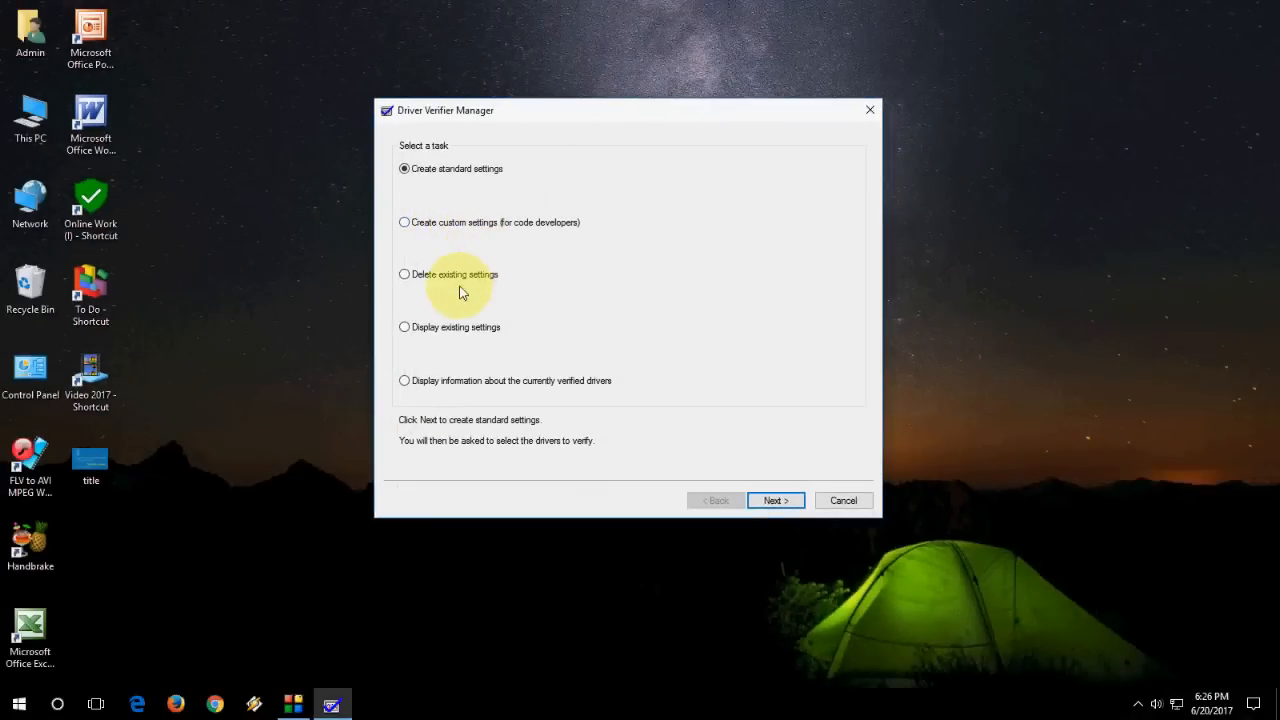
{"action": "mouse_move", "coordinate": [462, 338]}
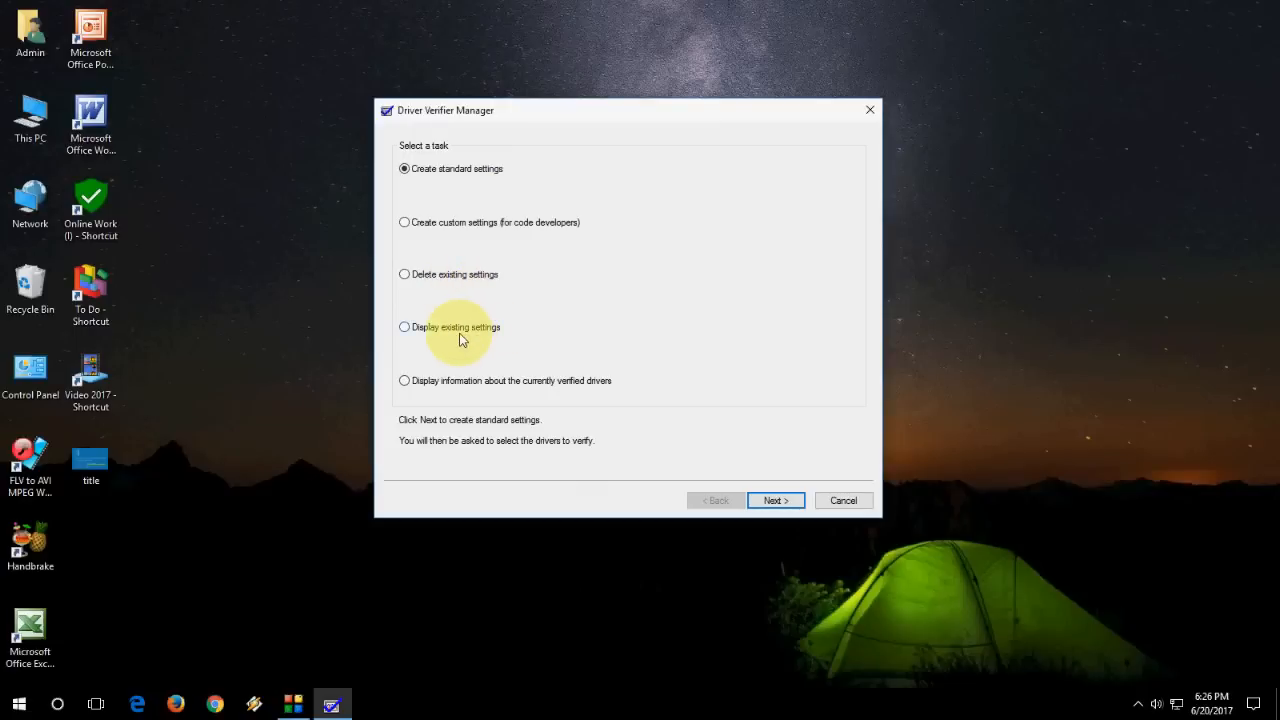
{"action": "mouse_move", "coordinate": [456, 172]}
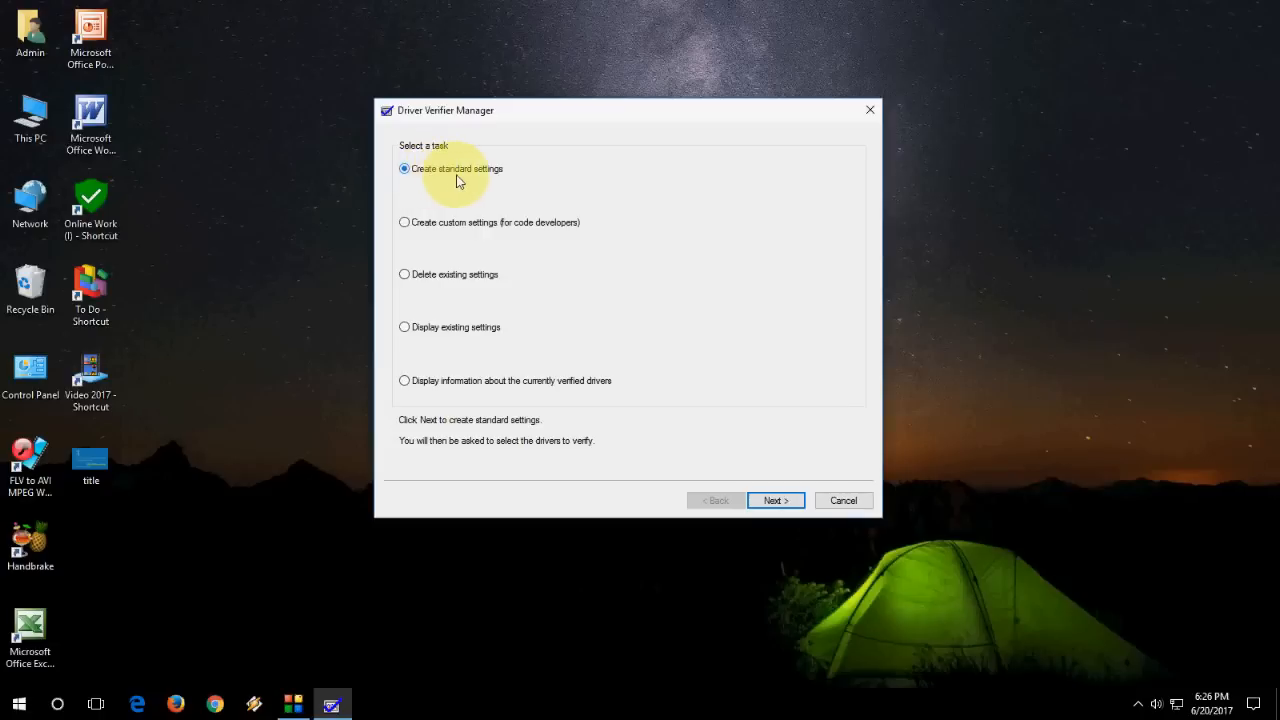
- Choose 'Create standard settings', cancel at driver selection, and bring up the Start admin tools menu
{"action": "left_click", "coordinate": [776, 500]}
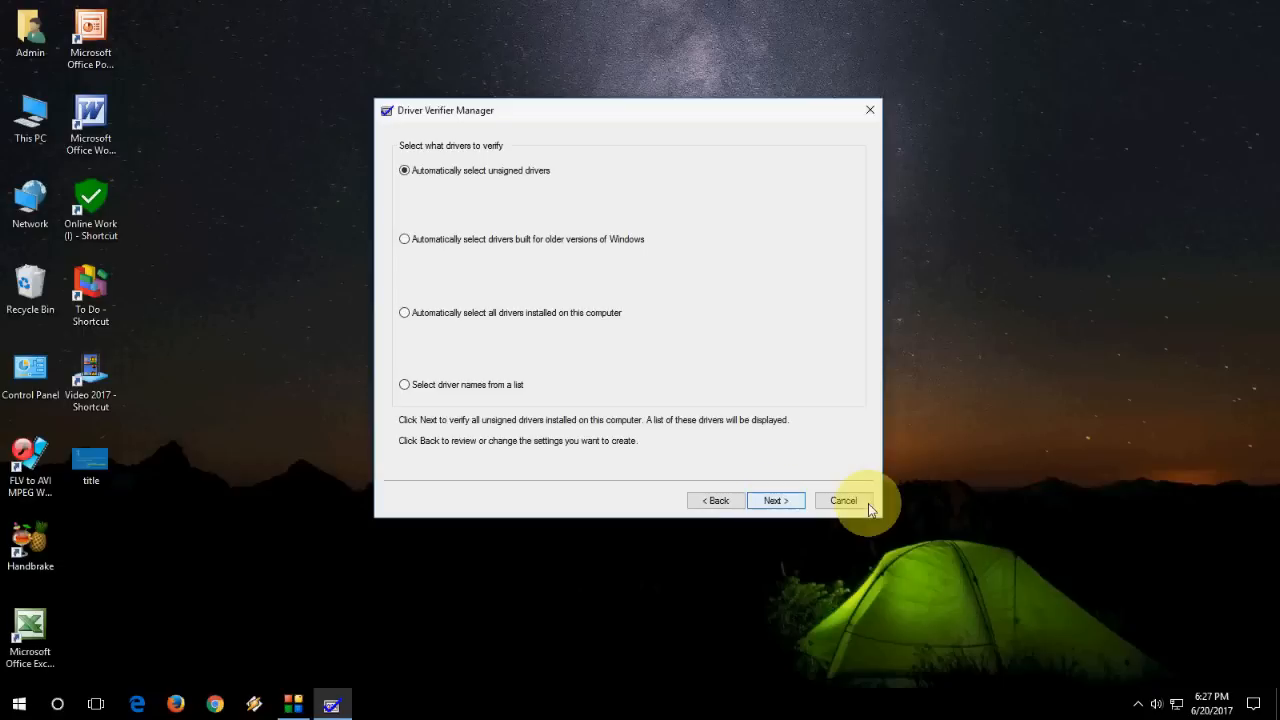
{"action": "left_click", "coordinate": [844, 500]}
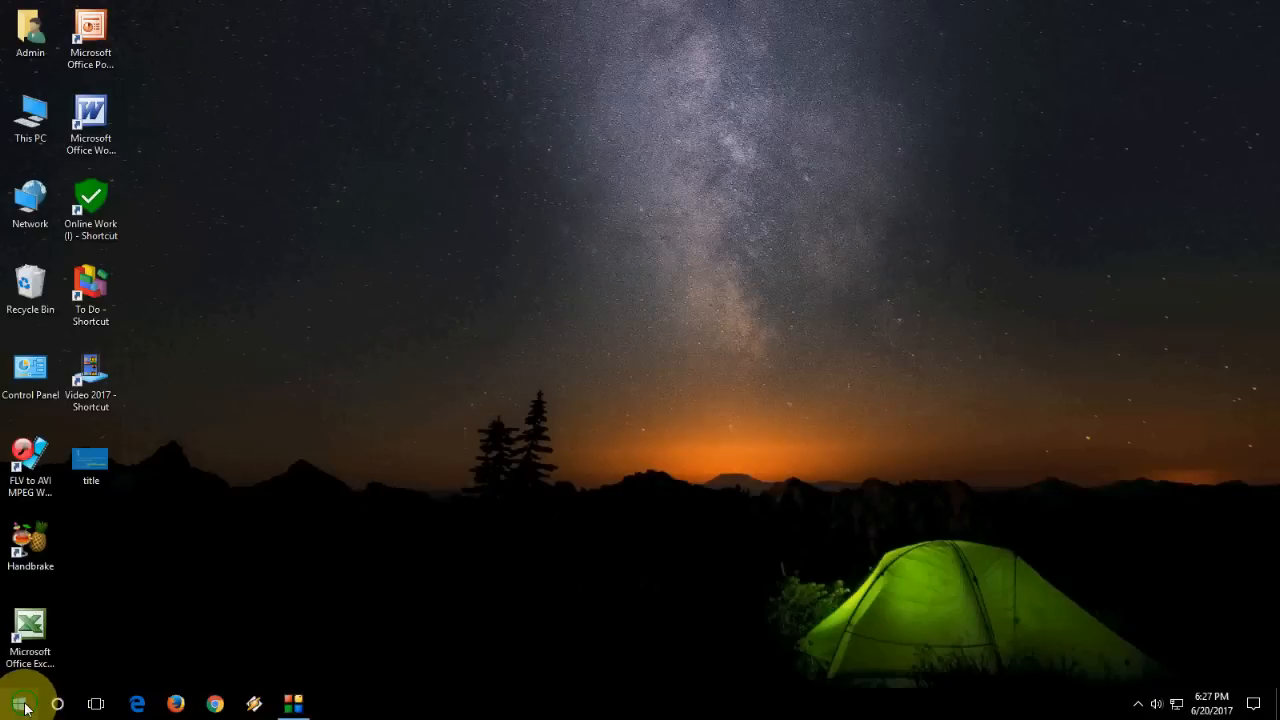
{"action": "right_click", "coordinate": [16, 704]}
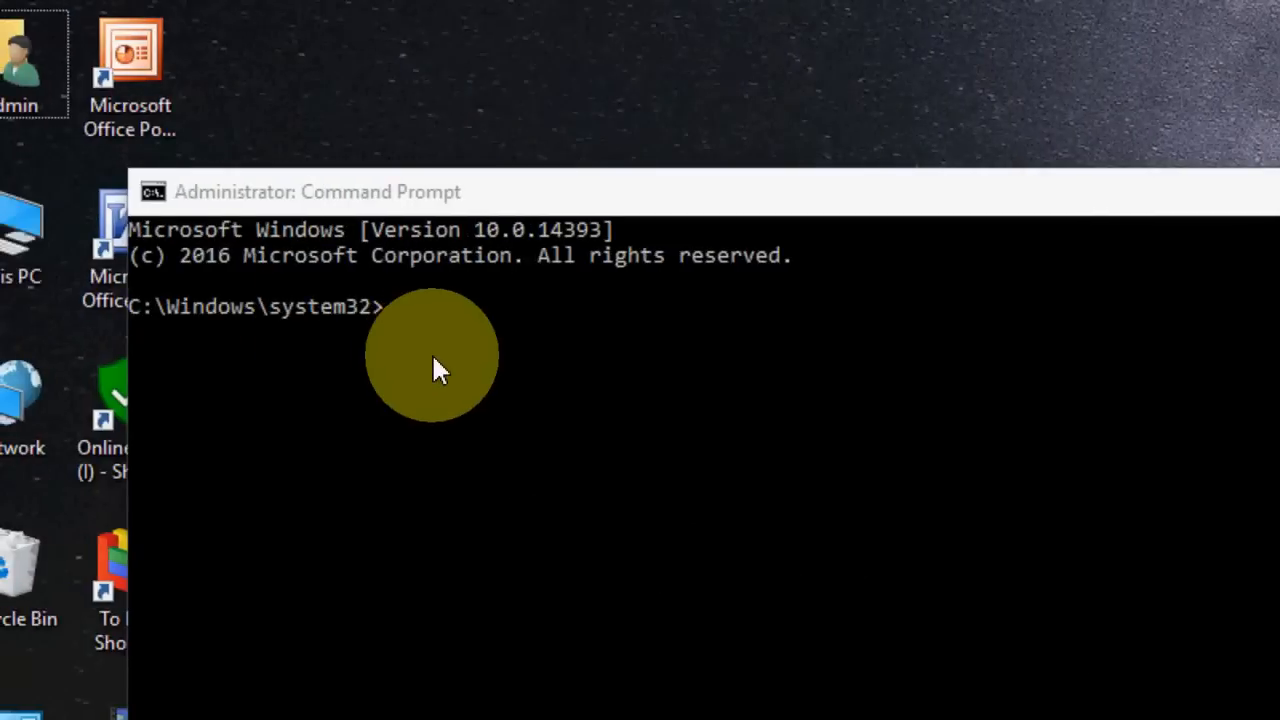
{"action": "mouse_move", "coordinate": [520, 340]}
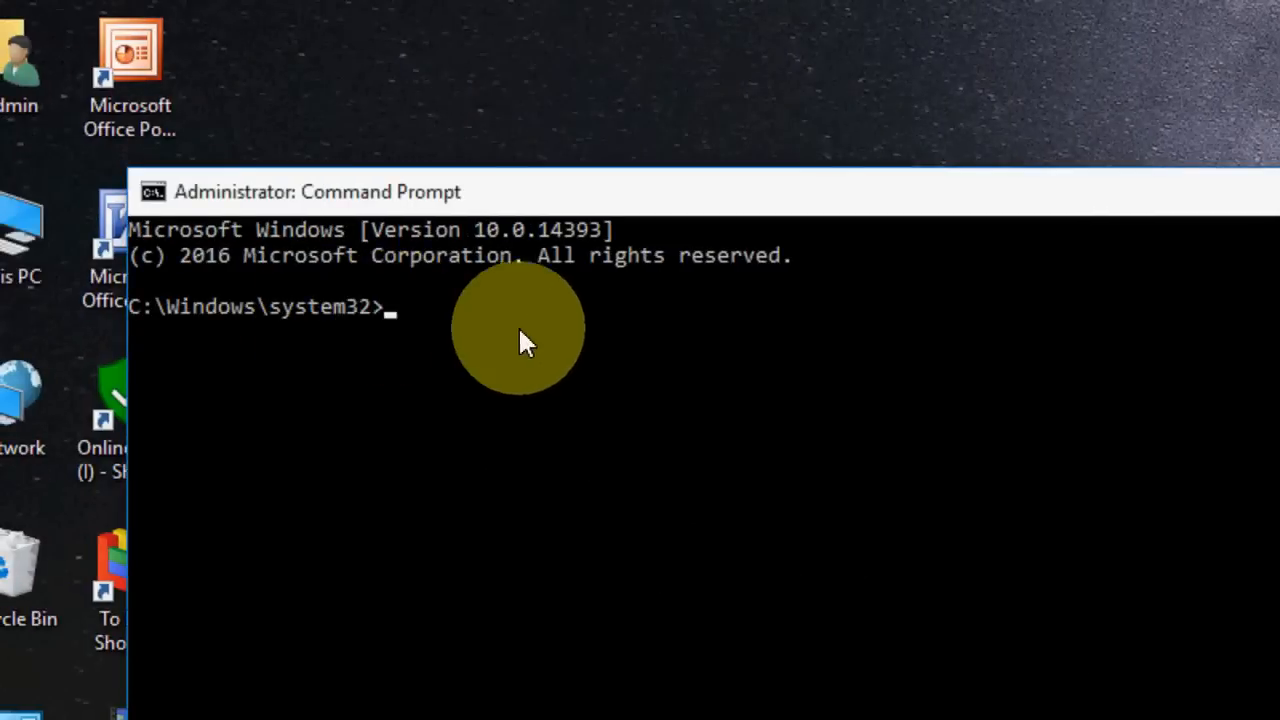
- Enter chkdsk at the administrator Command Prompt and close the window
{"action": "type", "text": "ch"}
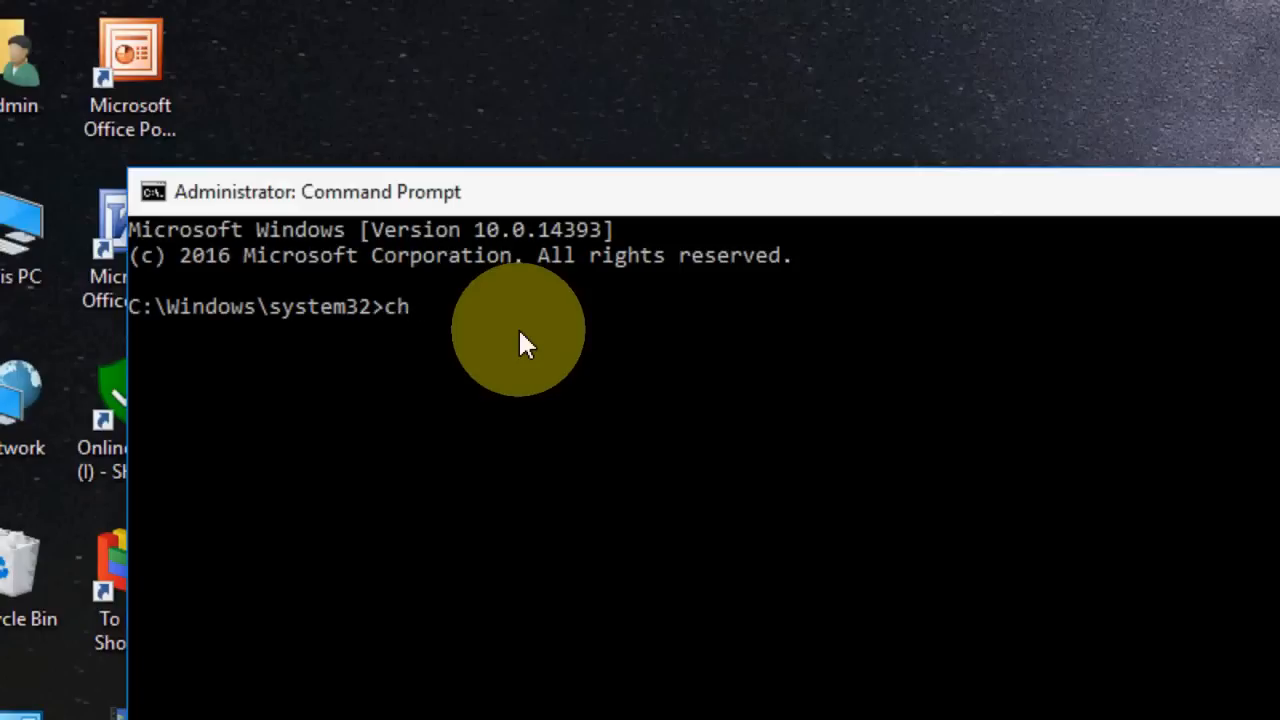
{"action": "type", "text": "kd"}
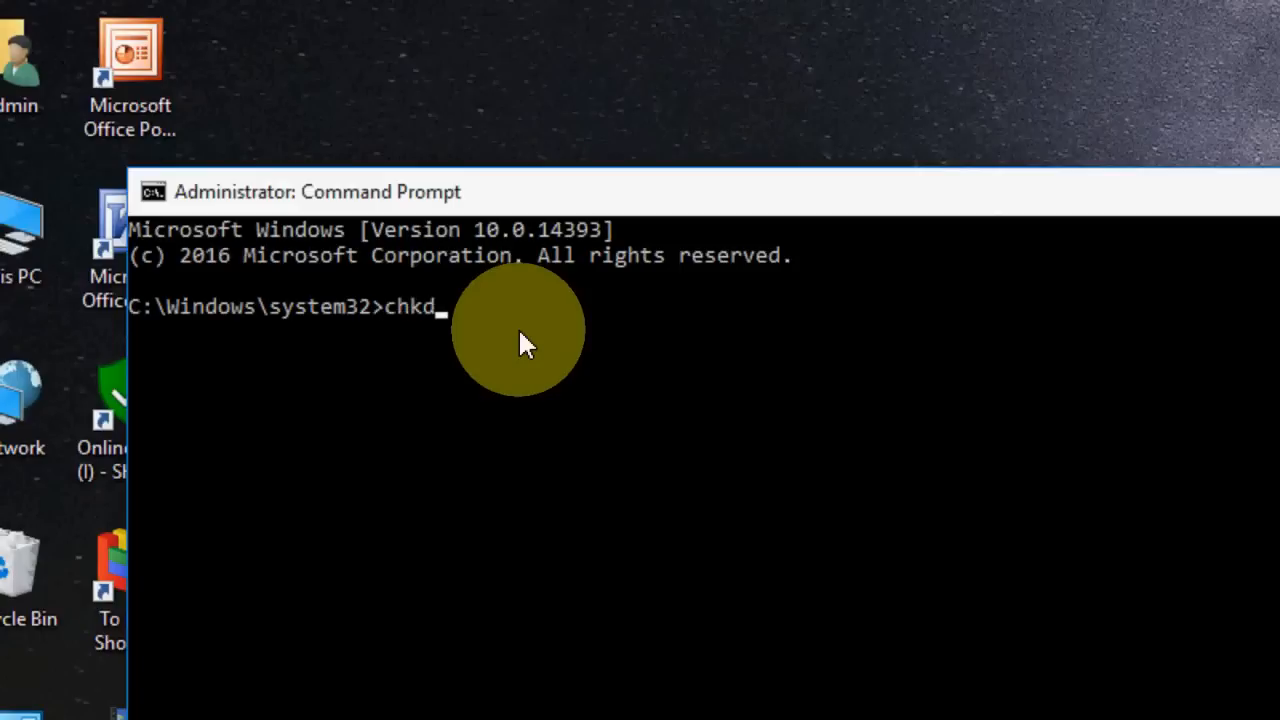
{"action": "type", "text": "sk"}
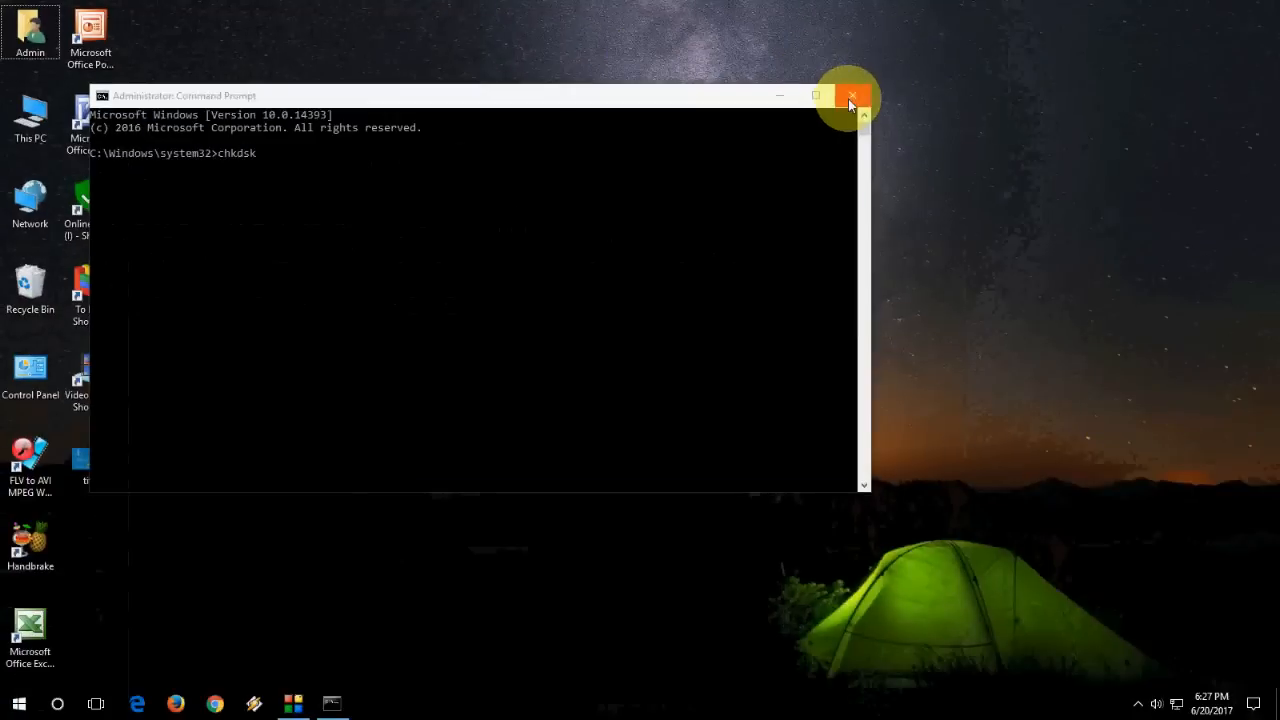
{"action": "left_click", "coordinate": [852, 96]}
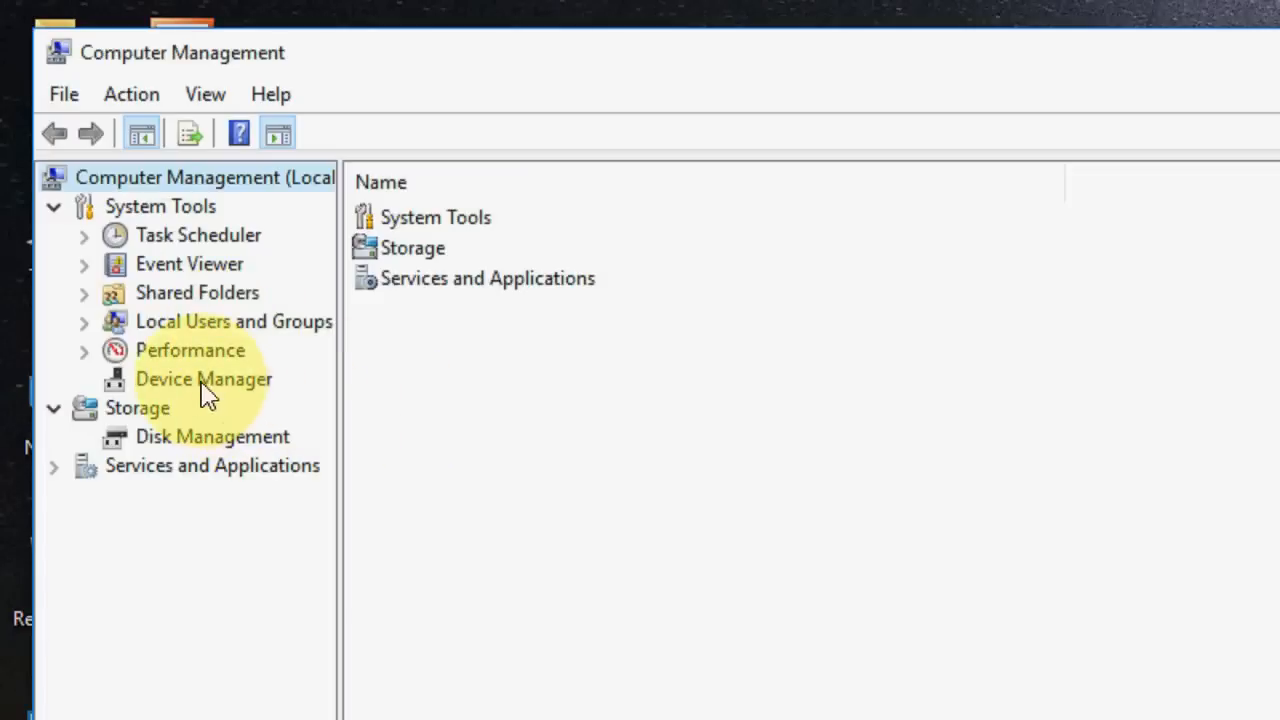
- Show Device Manager's unknown devices with their actions menu, then close Computer Management
{"action": "left_click", "coordinate": [204, 380]}
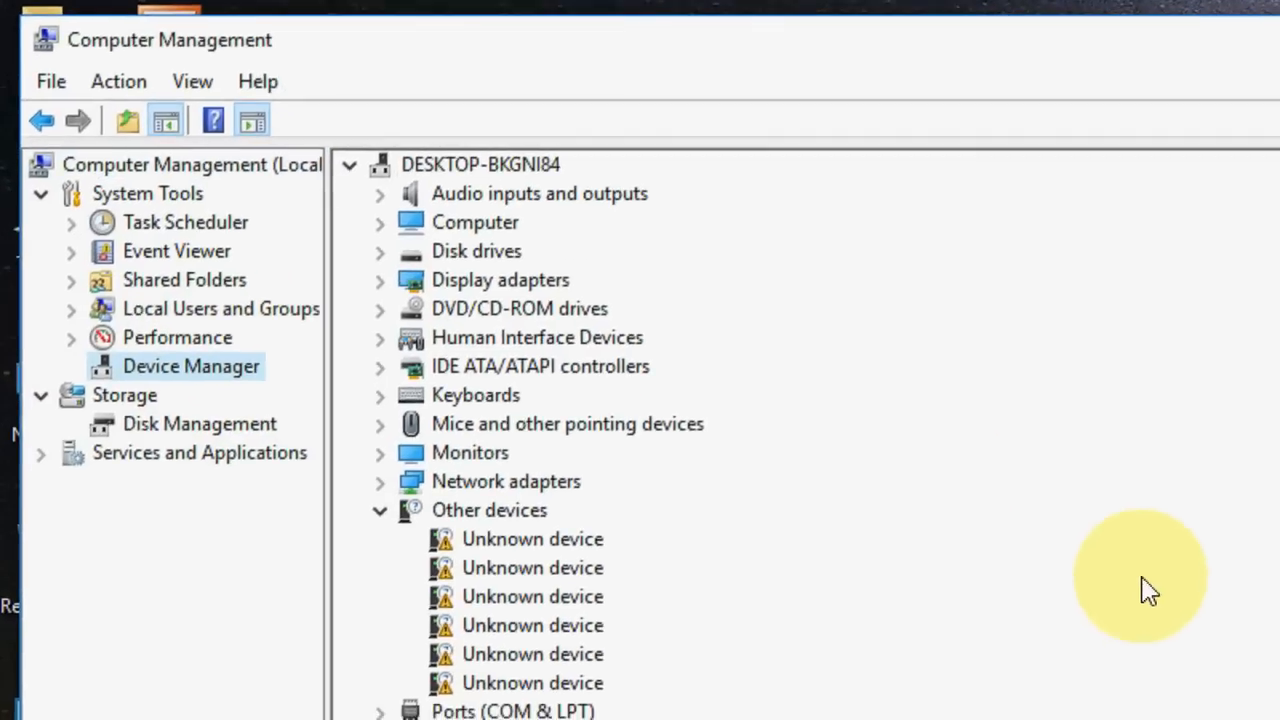
{"action": "mouse_move", "coordinate": [716, 460]}
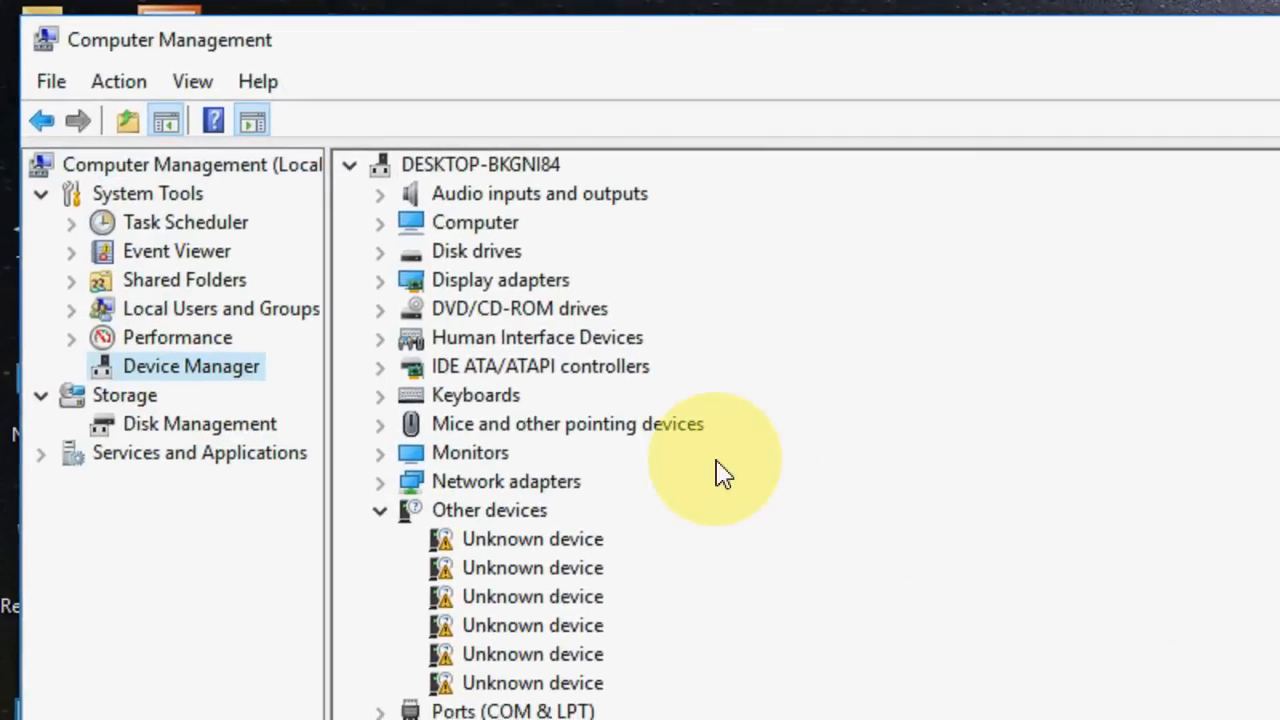
{"action": "mouse_move", "coordinate": [510, 390]}
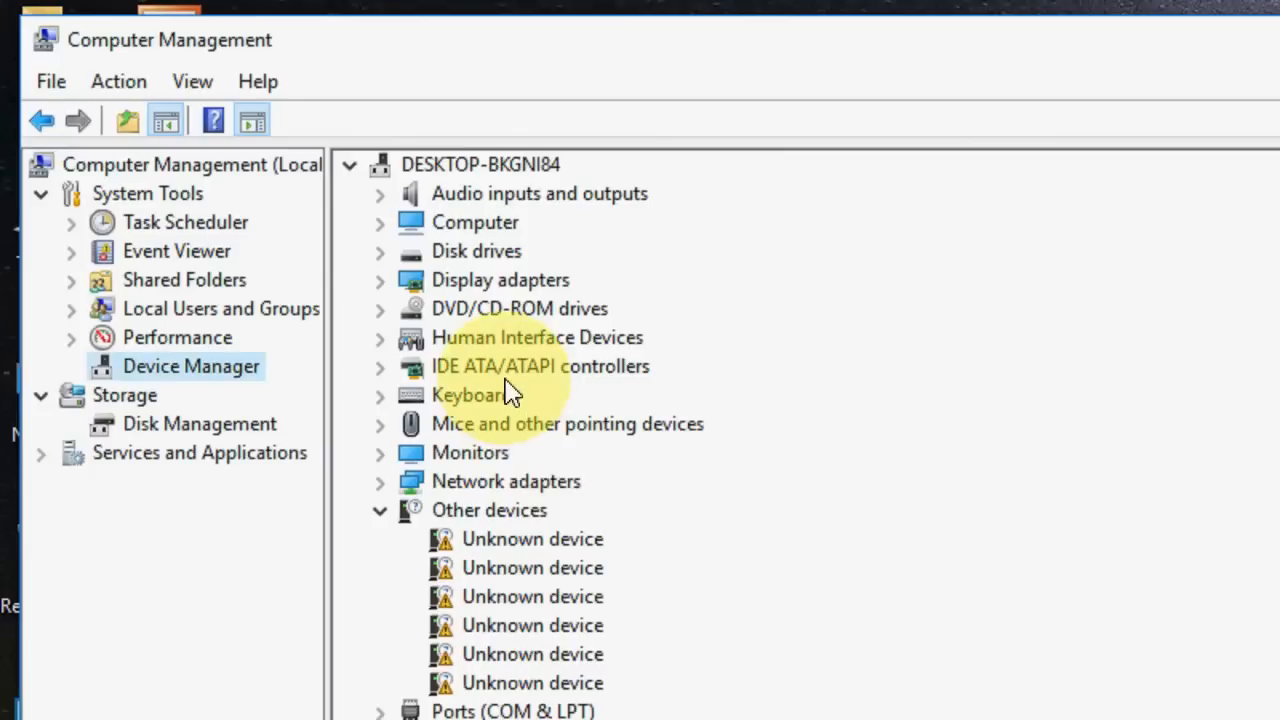
{"action": "mouse_move", "coordinate": [540, 530]}
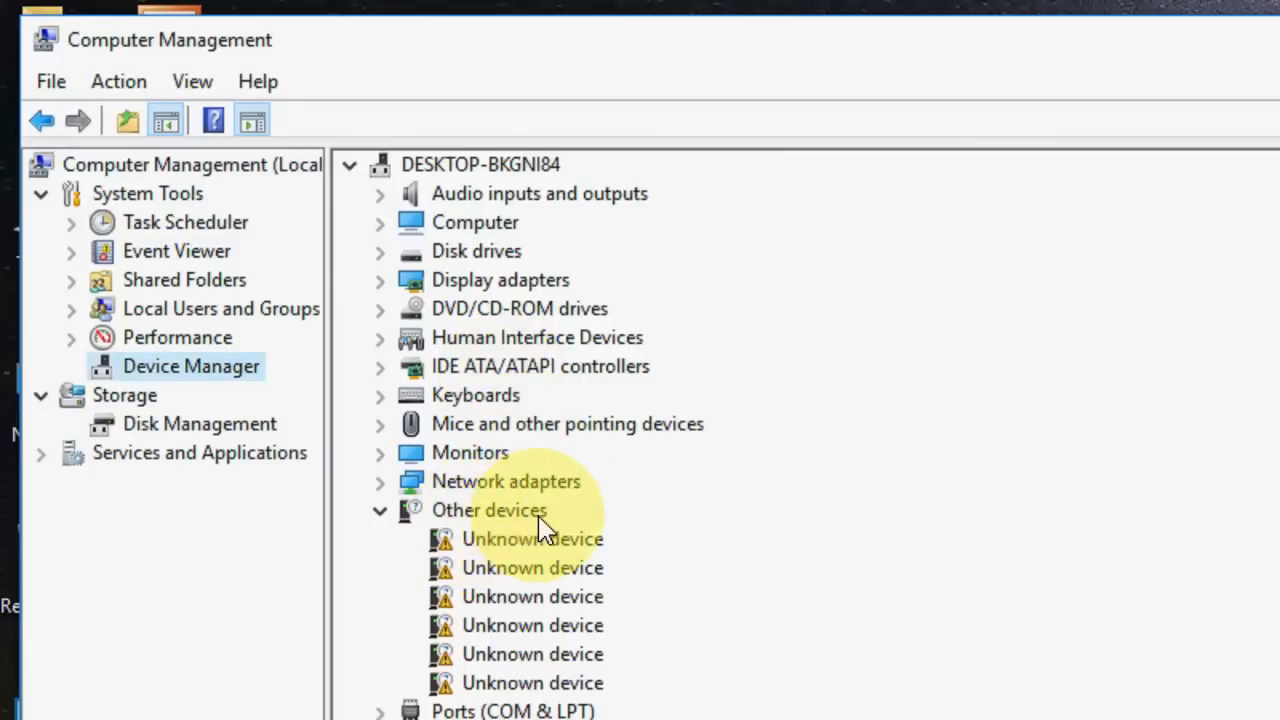
{"action": "right_click", "coordinate": [532, 540]}
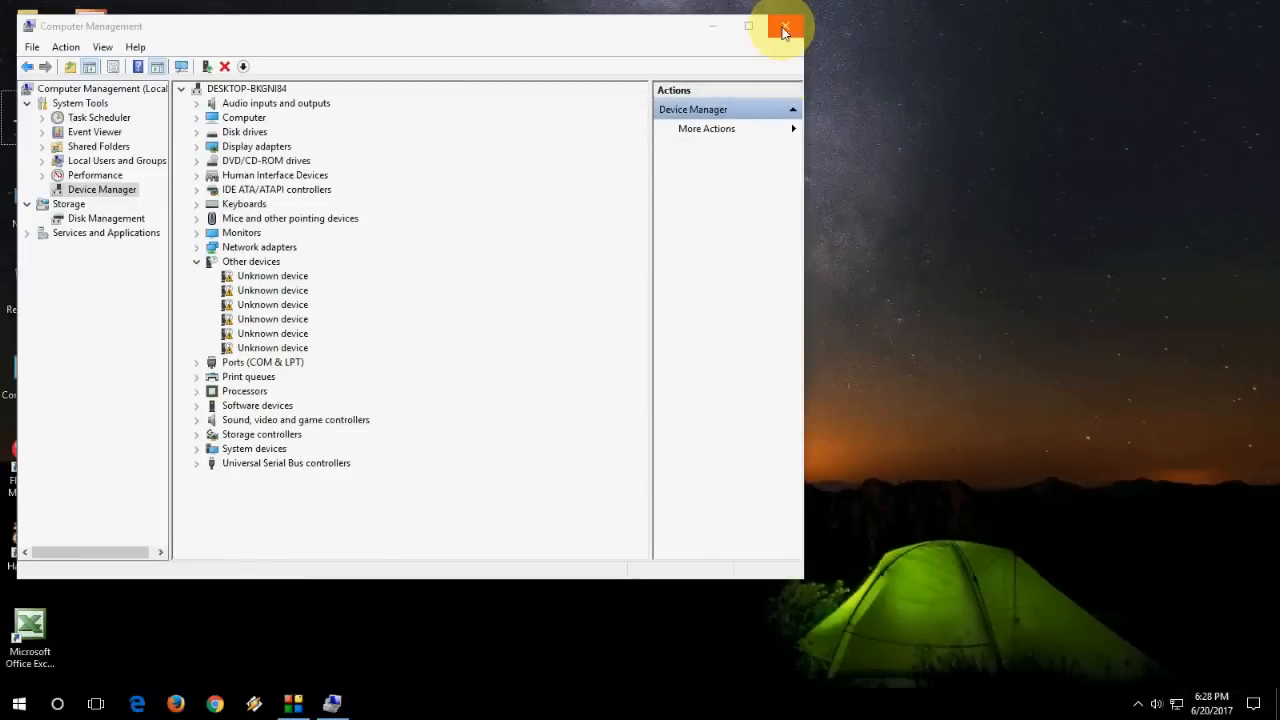
{"action": "left_click", "coordinate": [786, 26]}
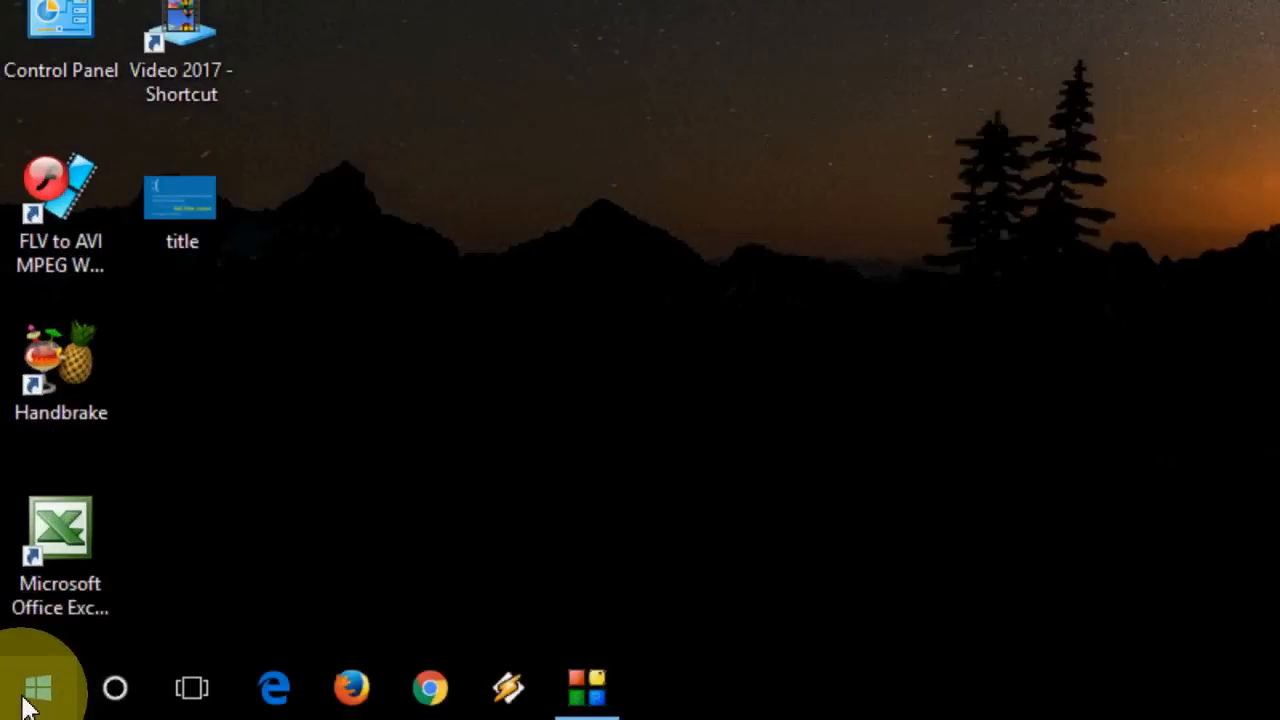
- Search Start for 'memory' to launch Windows Memory Diagnostic
{"action": "type", "text": "memor"}
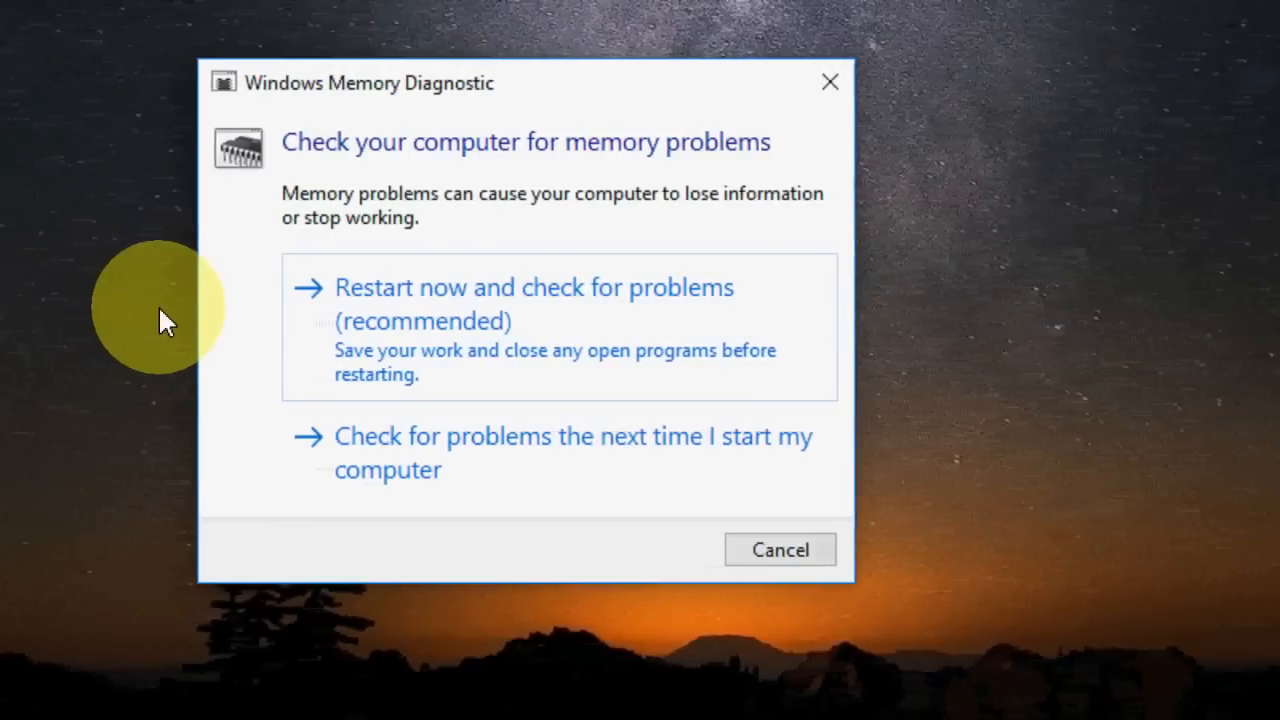
{"action": "mouse_move", "coordinate": [984, 330]}
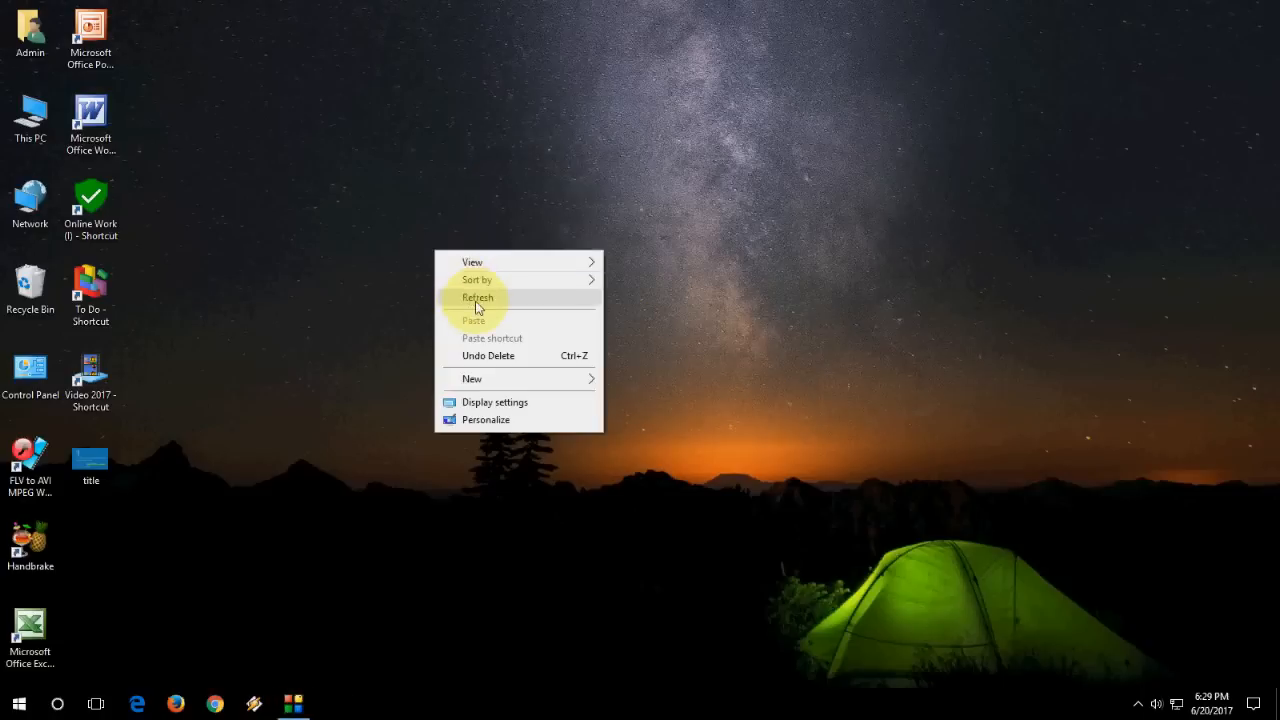
- Refresh the desktop from its context menu
{"action": "left_click", "coordinate": [478, 296]}
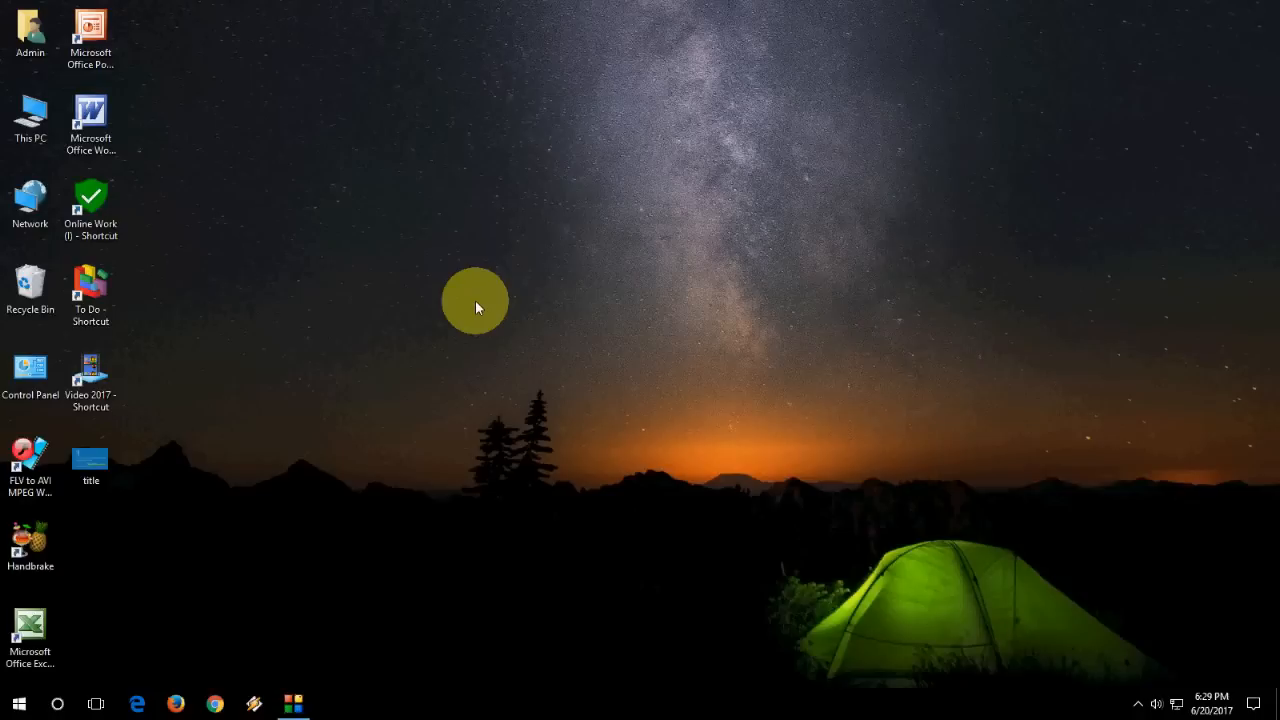